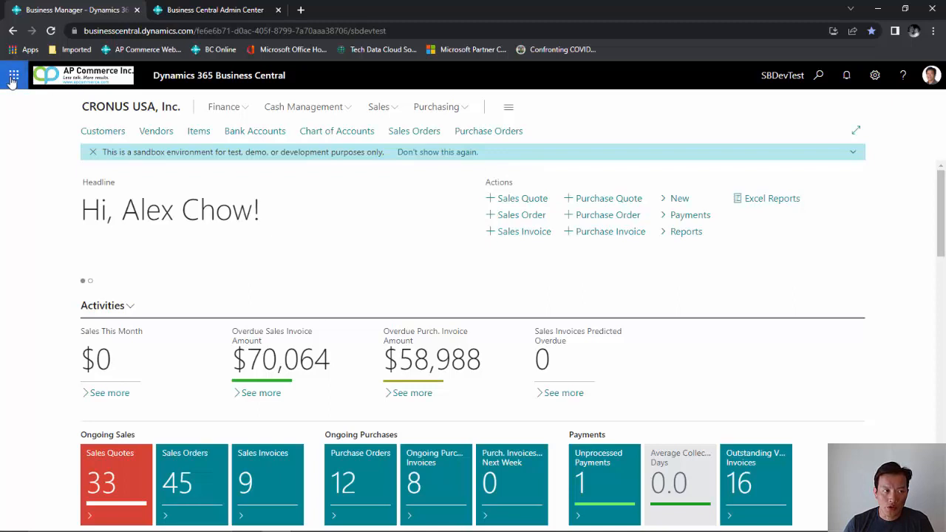
mouse_move(14, 74)
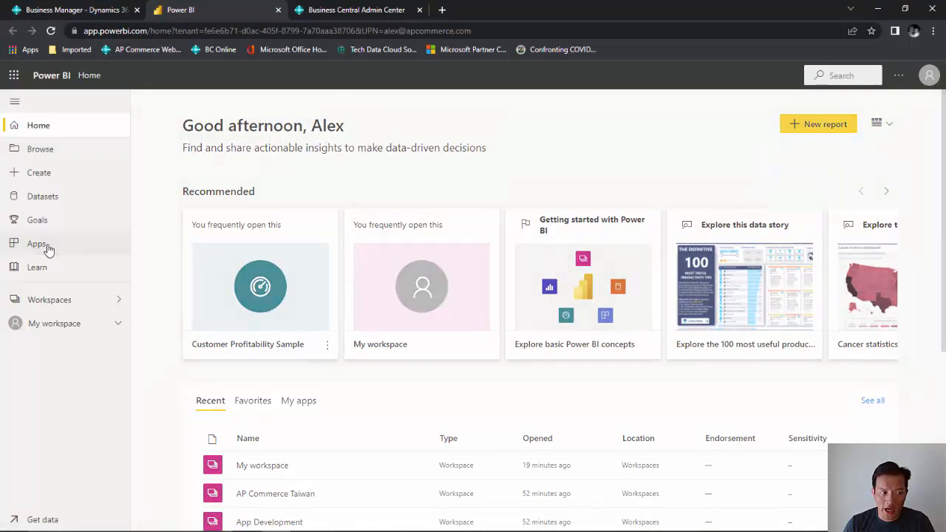
Show the installed apps list from the left navigation pane
click(36, 243)
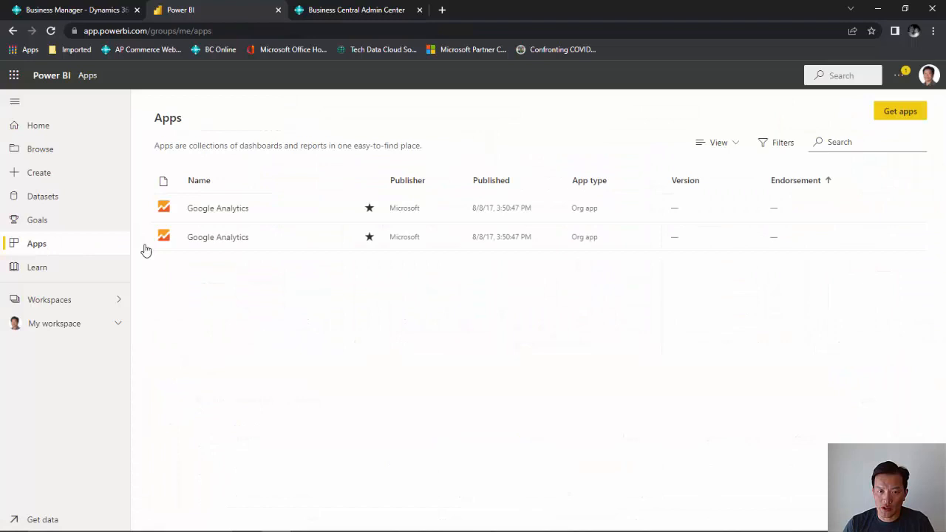
mouse_move(899, 111)
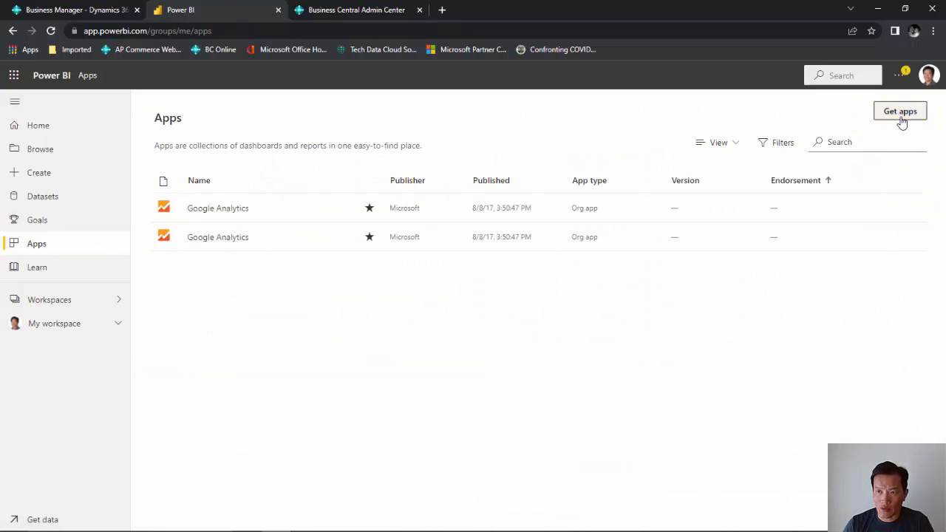
mouse_move(900, 111)
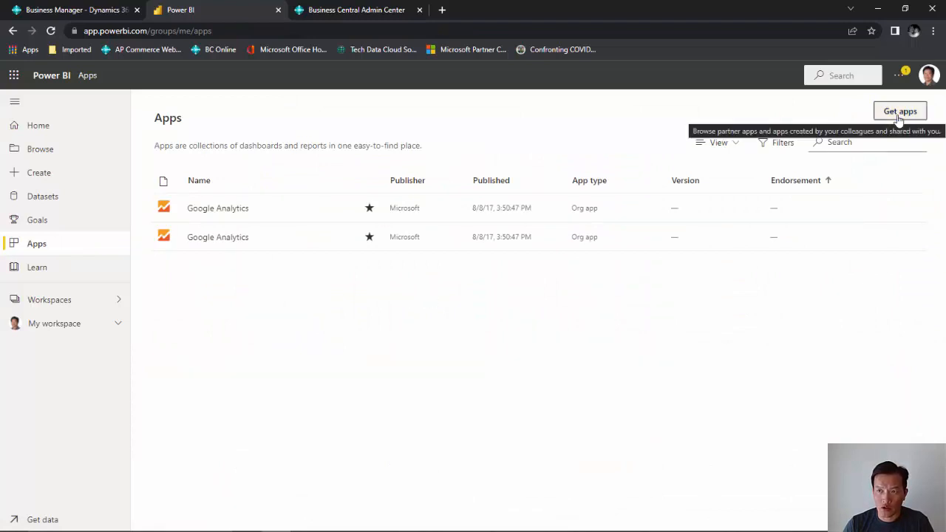
Search the app catalog for 'business cent' and view the Dynamics 365 Business Central - Finance details
click(899, 111)
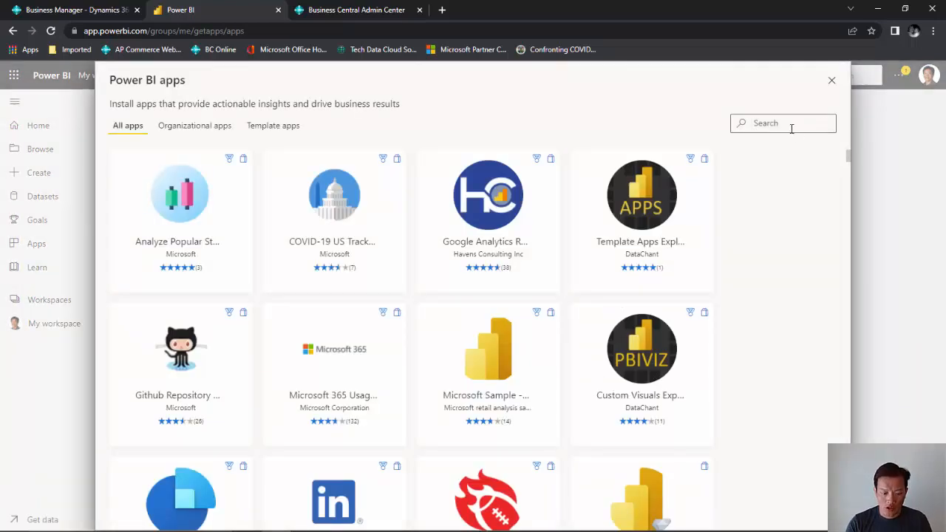
text(business cent)
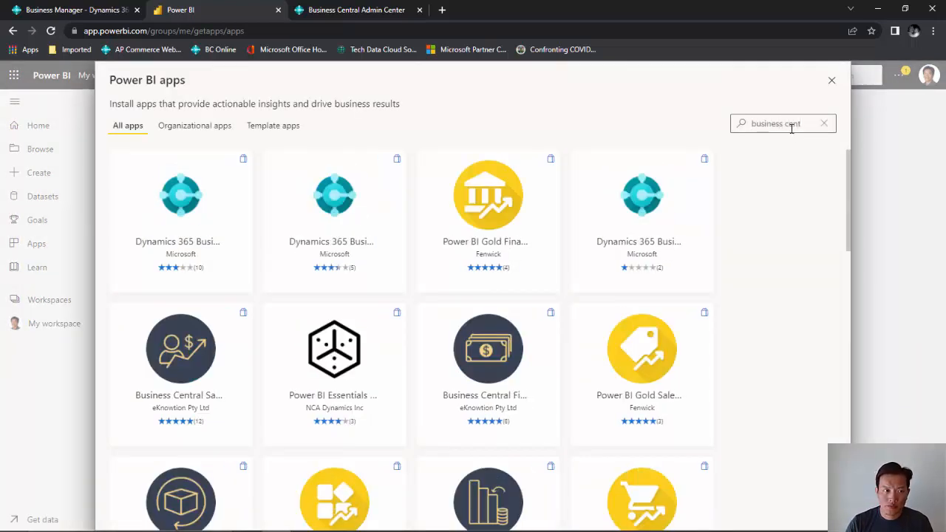
click(831, 79)
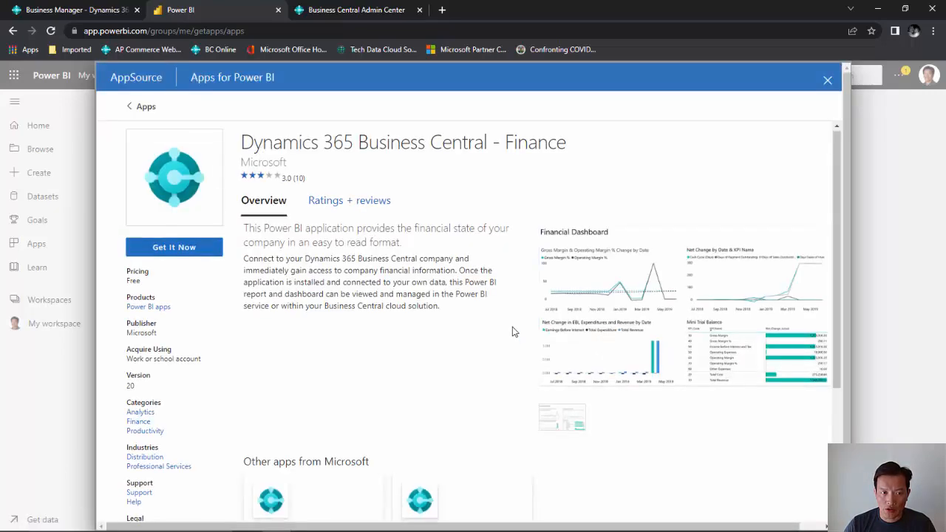
scroll(down, 3)
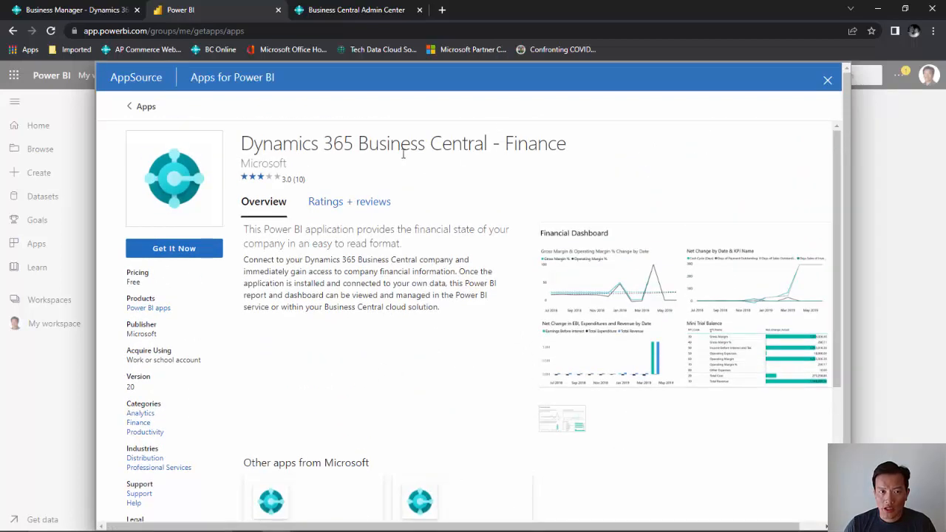
mouse_move(175, 247)
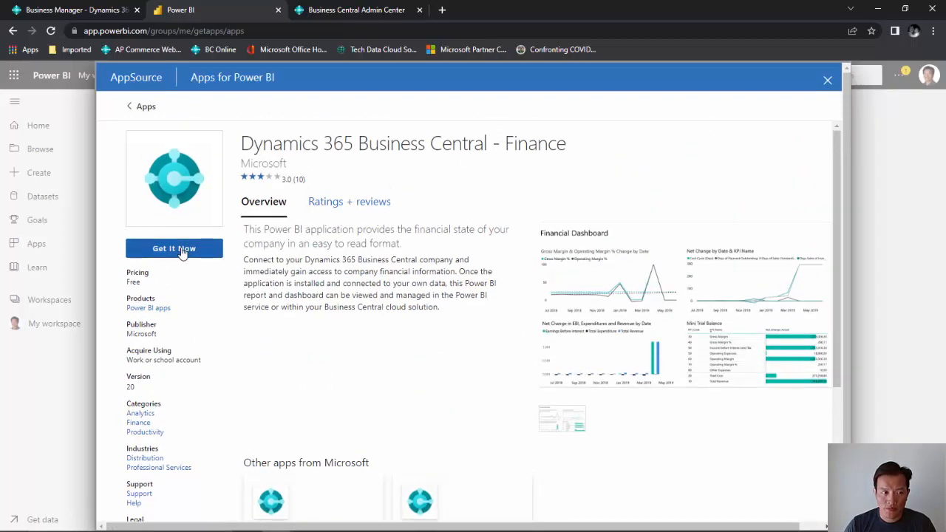
Get the Business Central - Finance app and confirm the profile form to install it
click(173, 247)
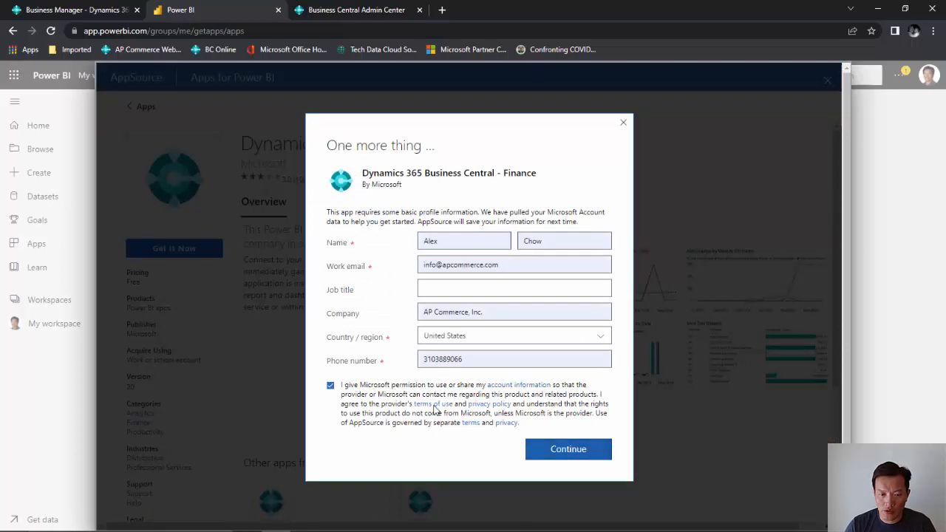
click(568, 449)
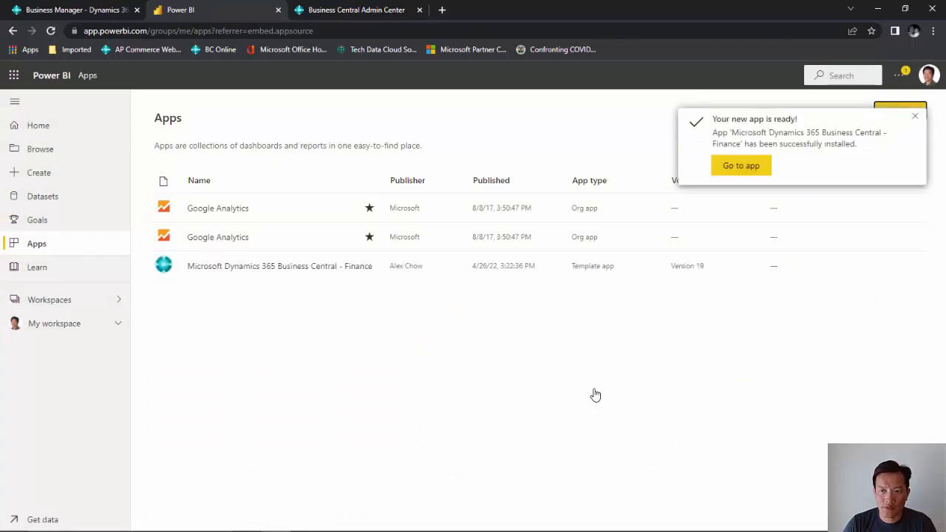
Open the newly installed finance app and choose to connect your own data
click(740, 165)
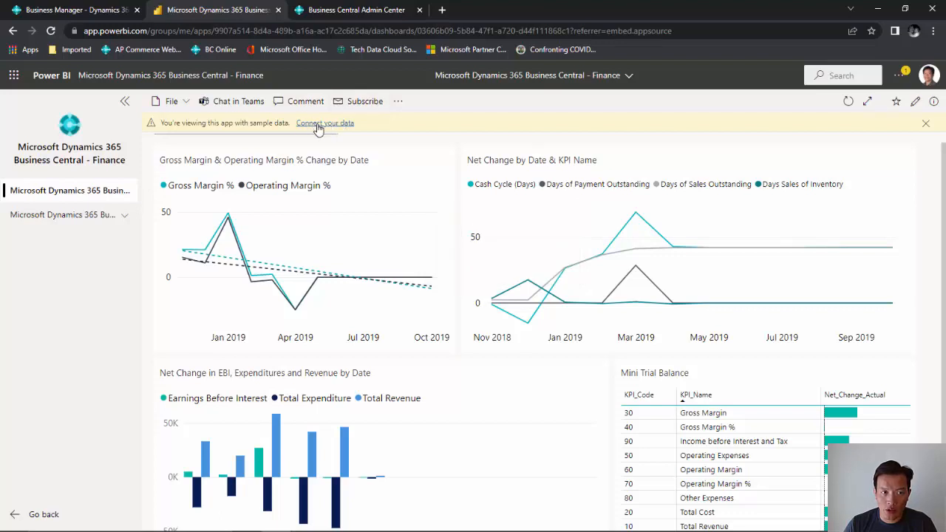
click(325, 123)
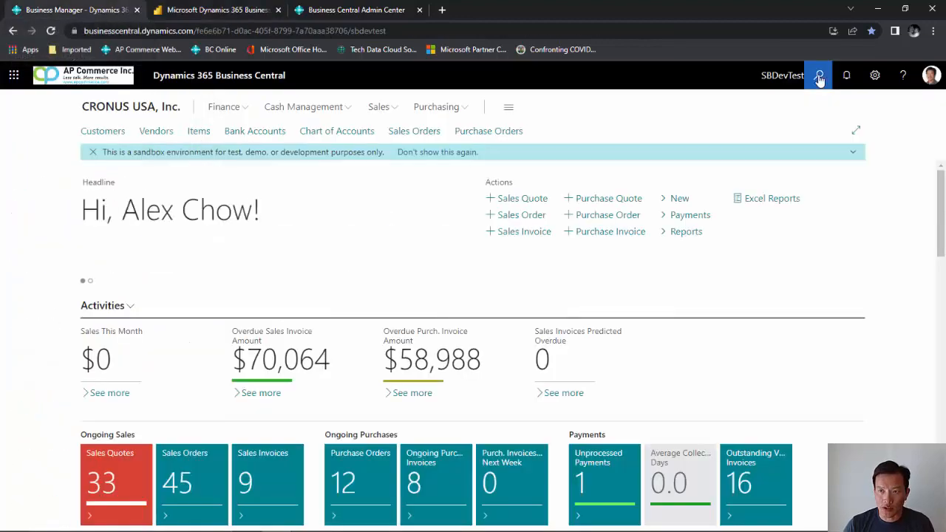
Search Tell Me for 'com' to find the Companies page
text(com)
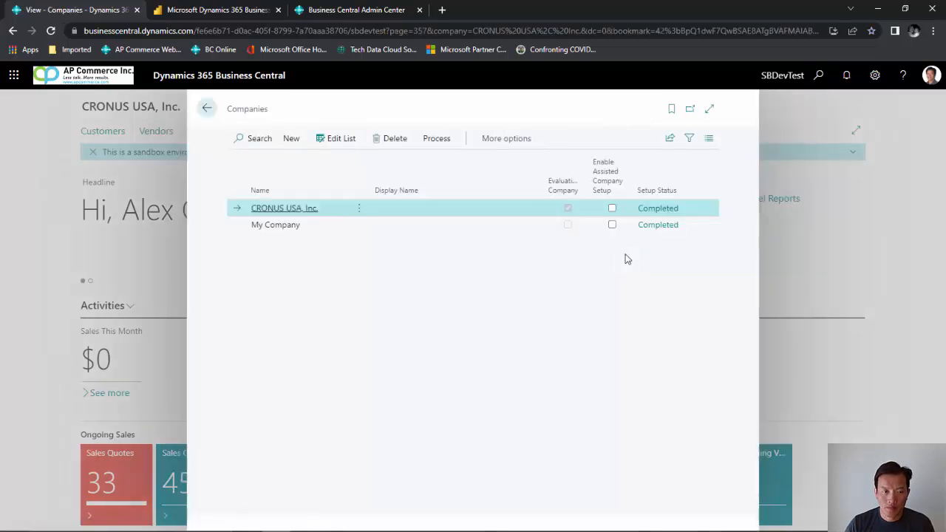
mouse_move(296, 215)
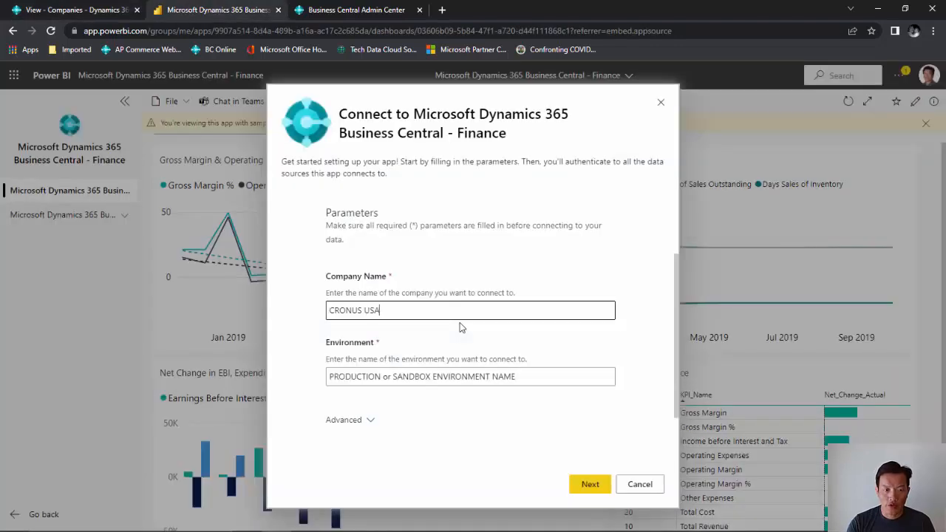
Complete the company name as 'CRONUS USA, Inc.' and switch to the admin center tab
text(, Inc.)
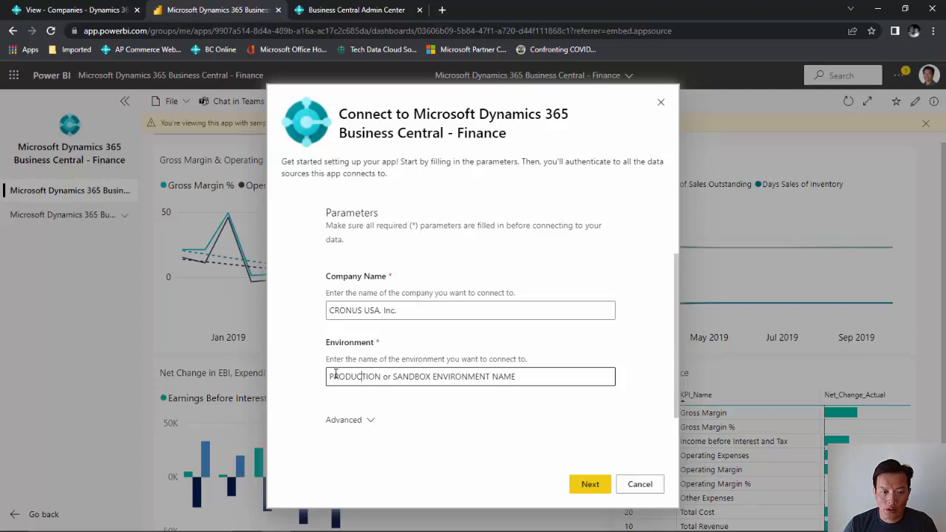
mouse_move(349, 357)
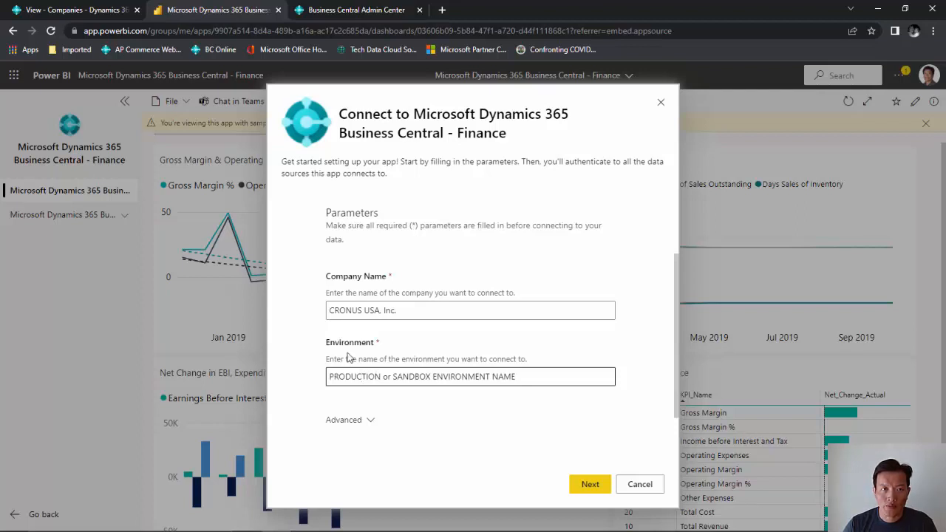
click(356, 9)
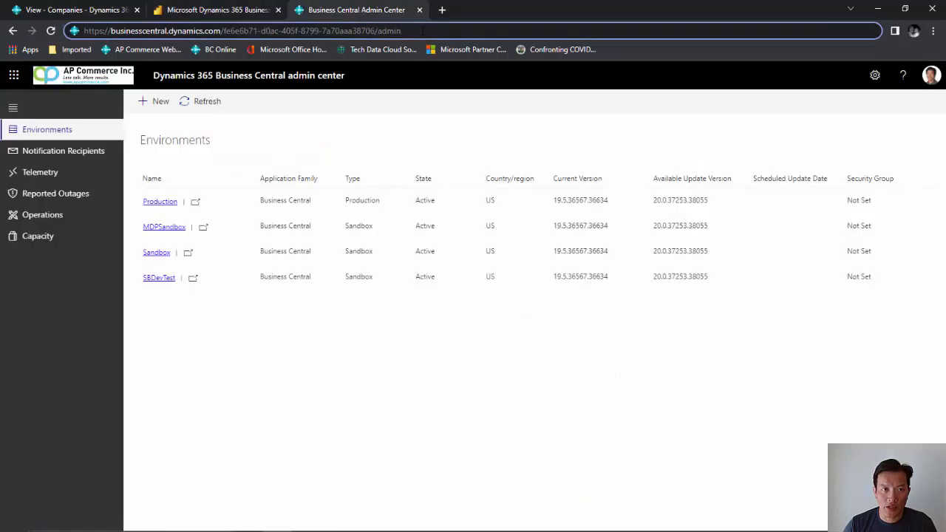
Check the environments list and enter the environment name as 'SBDevTE' in Power BI
click(242, 30)
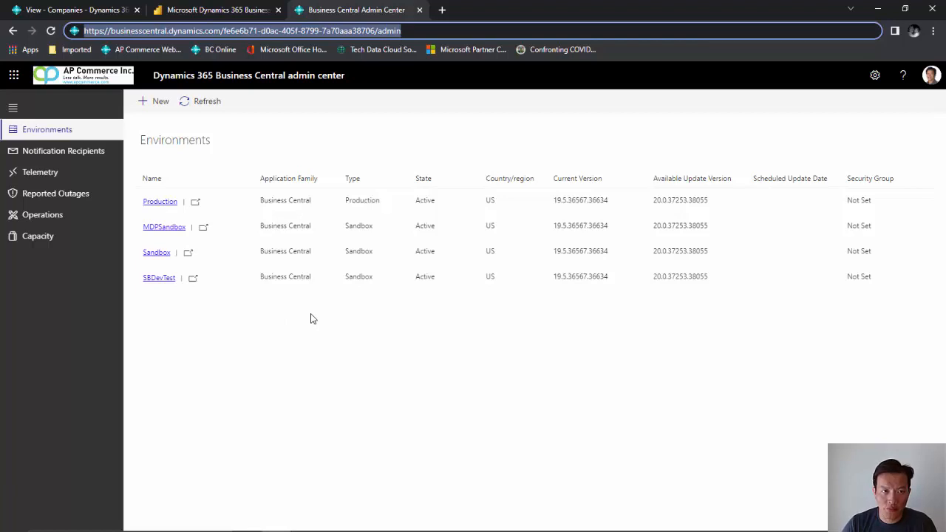
mouse_move(158, 287)
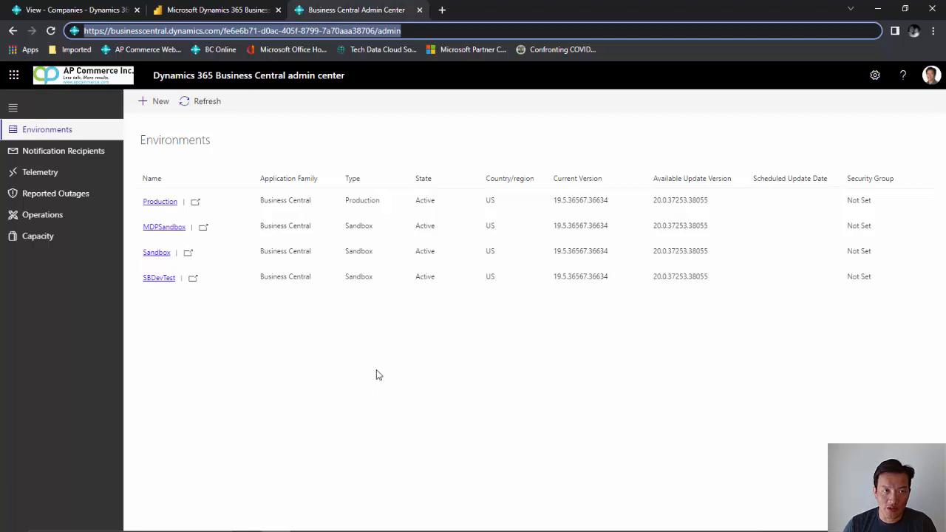
text(SBDevTE)
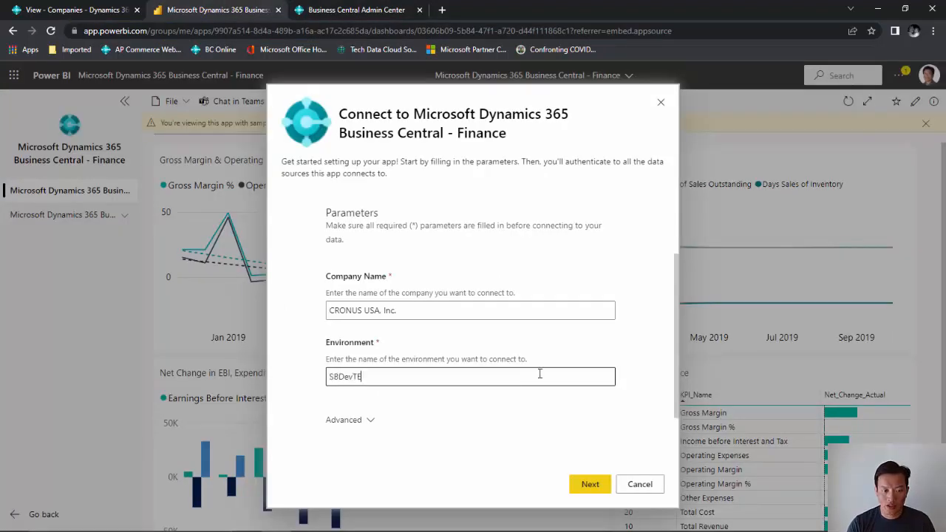
Fix the environment name typo and submit the SBDevTest connection
key(Backspace)
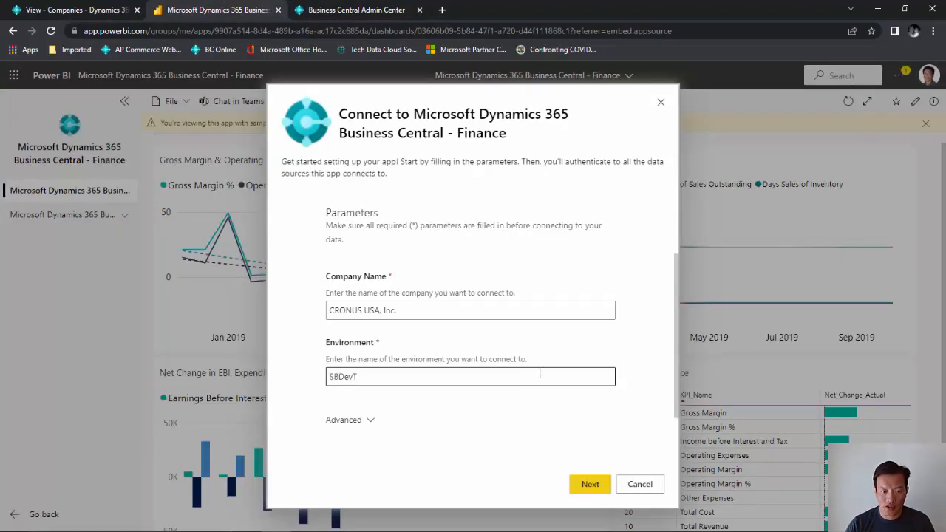
click(590, 483)
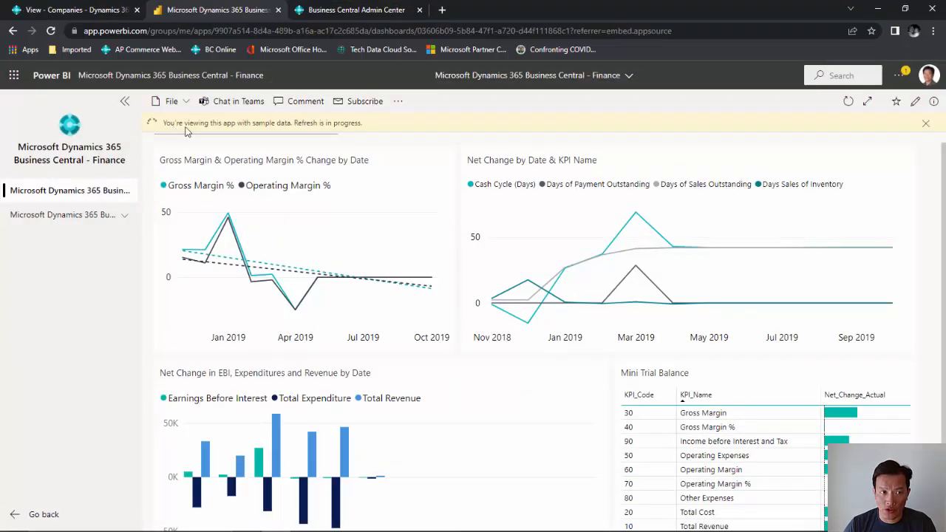
mouse_move(378, 143)
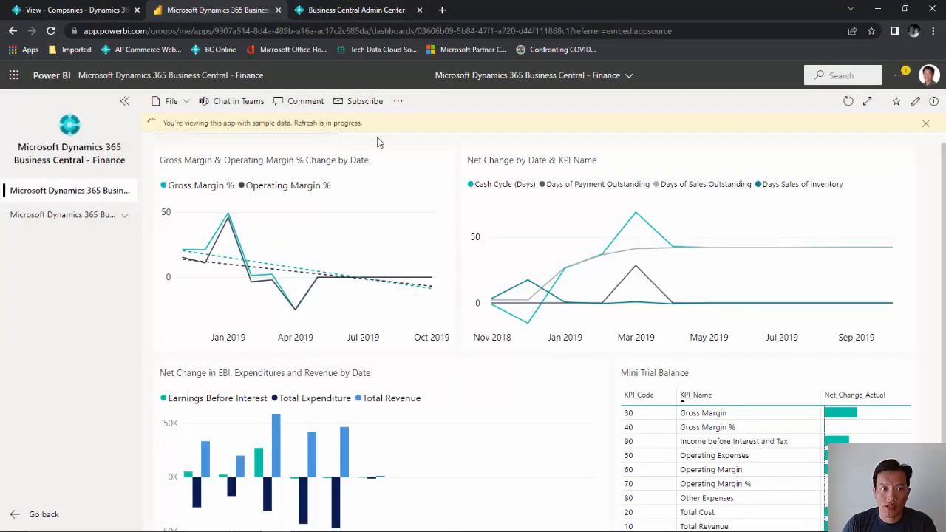